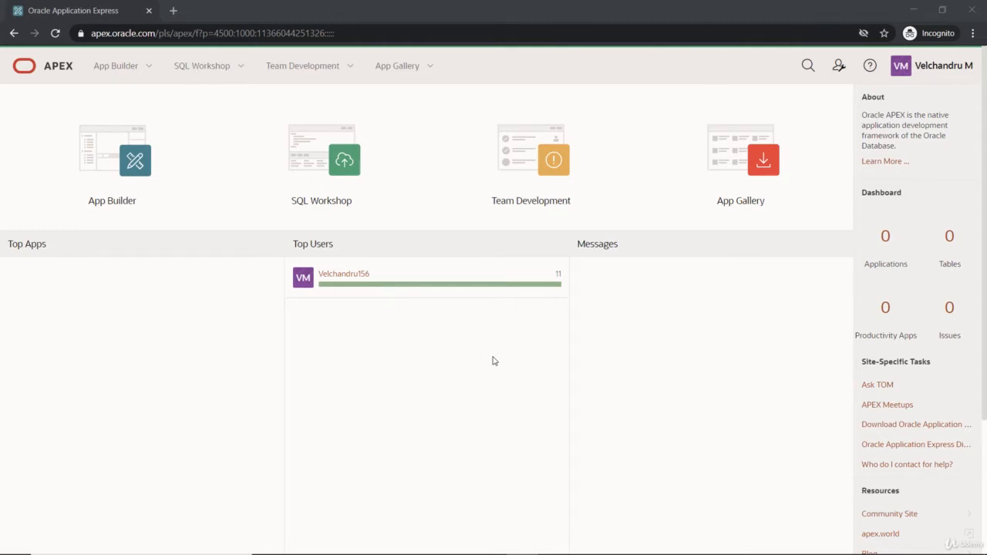
mouse_move(455, 337)
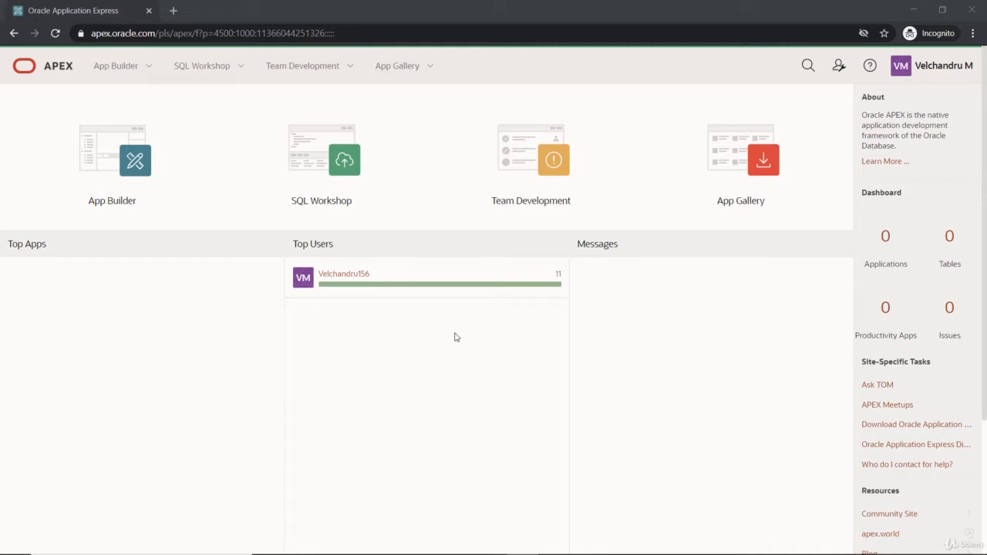
mouse_move(202, 65)
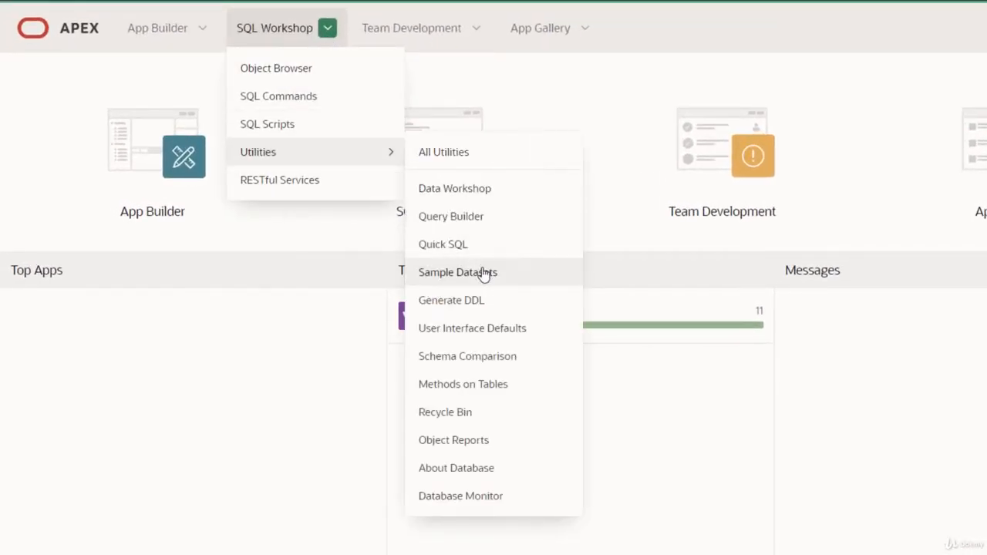
Go to the Sample Datasets page and bring up Object Browser in a second tab.
click(456, 271)
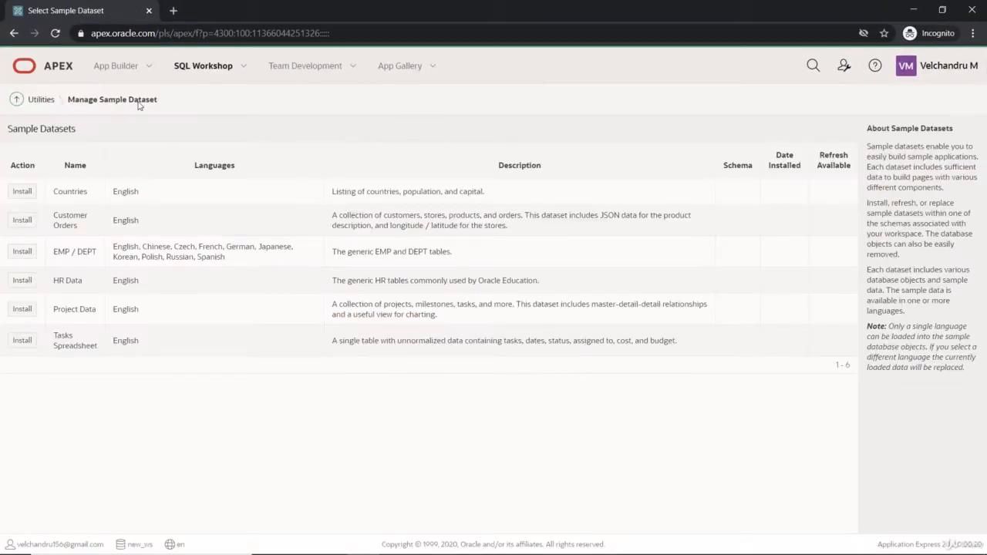
click(204, 65)
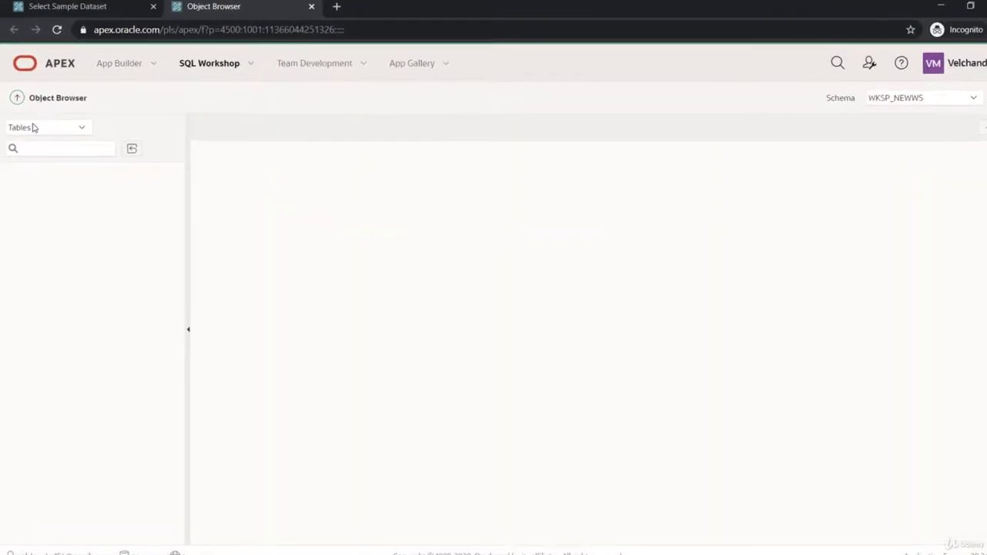
Check that the schema has no database links either, then return to Sample Datasets.
click(44, 127)
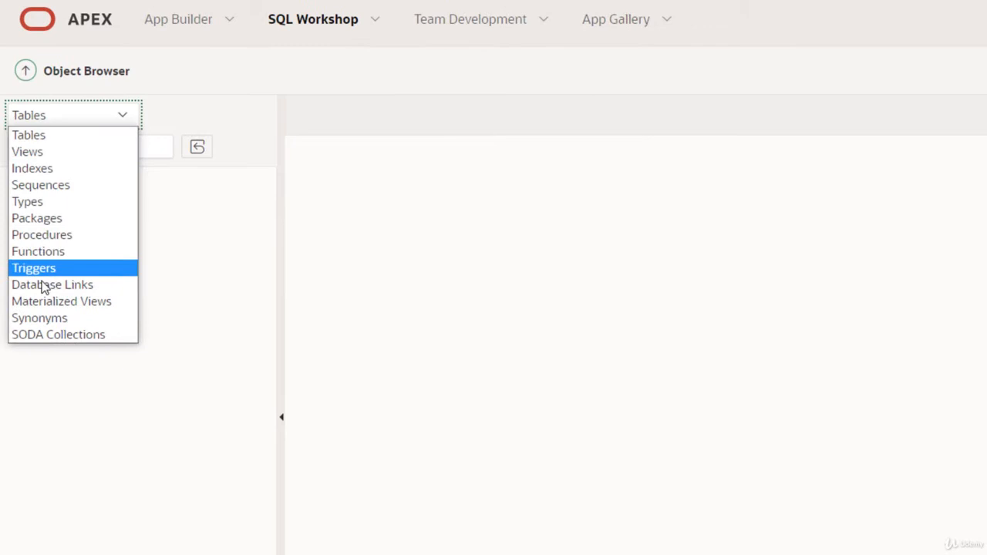
click(53, 284)
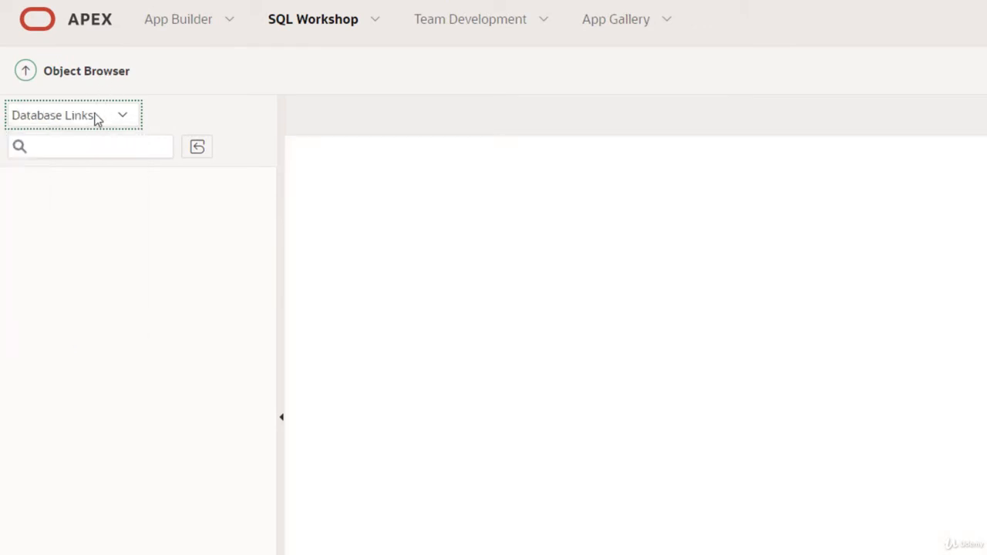
click(74, 114)
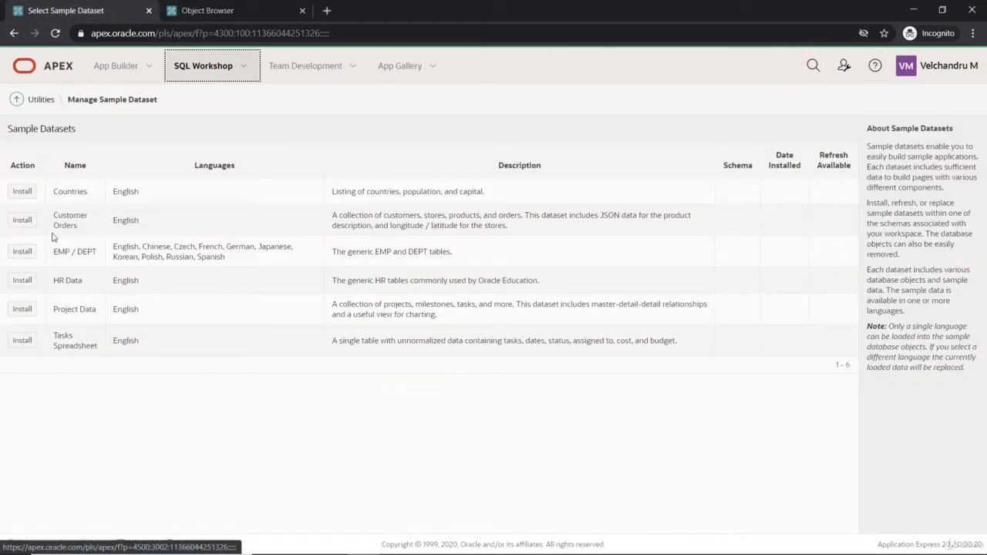
mouse_move(195, 213)
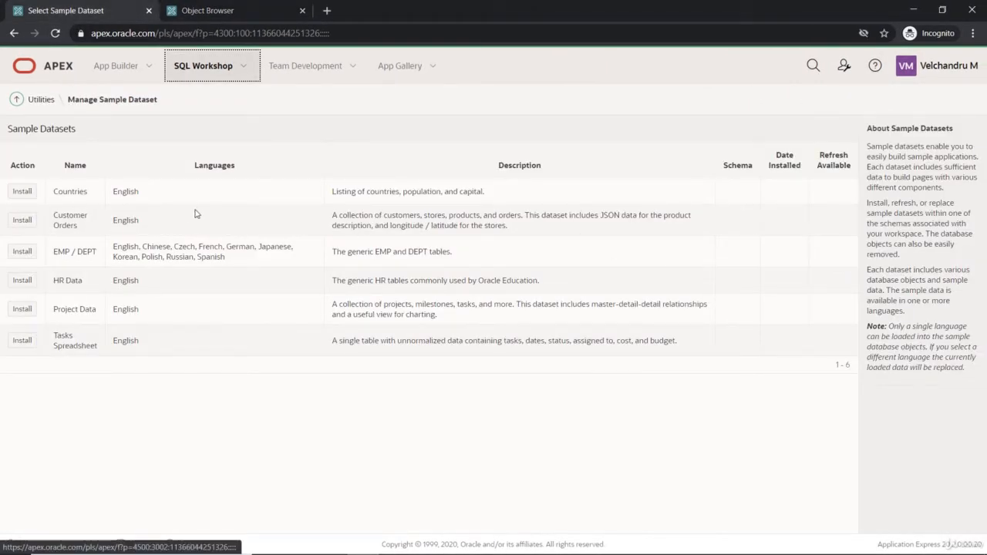
mouse_move(474, 238)
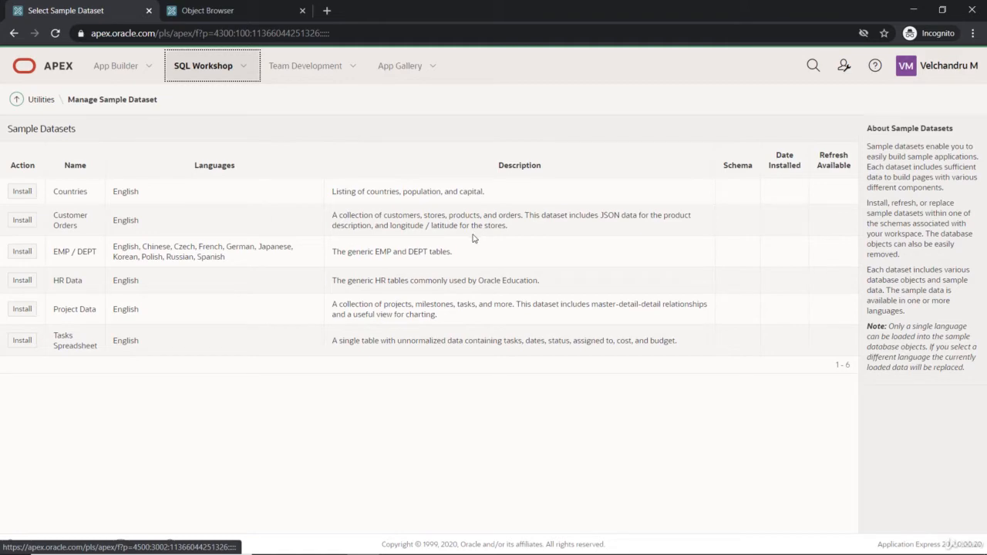
mouse_move(166, 245)
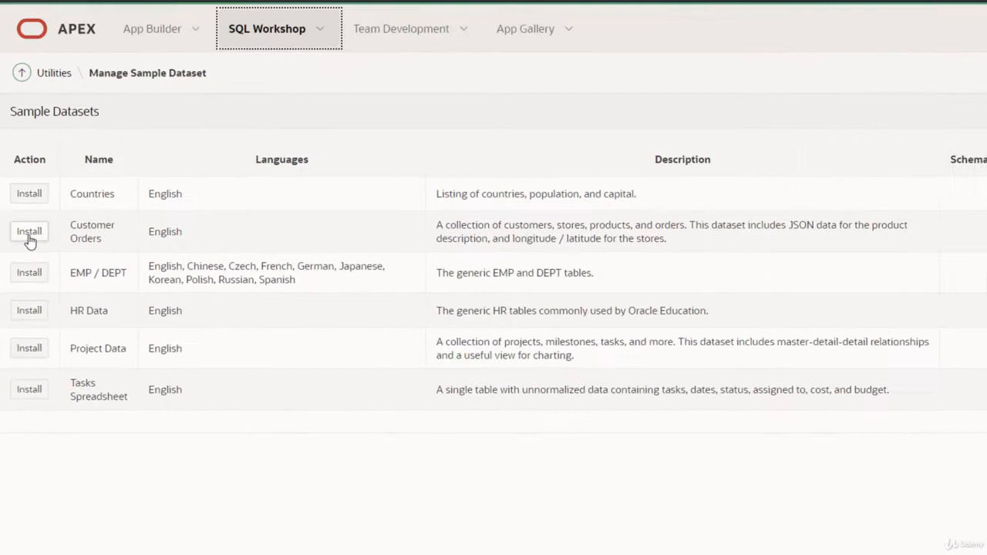
Start the installer for the Customer Orders dataset.
click(29, 231)
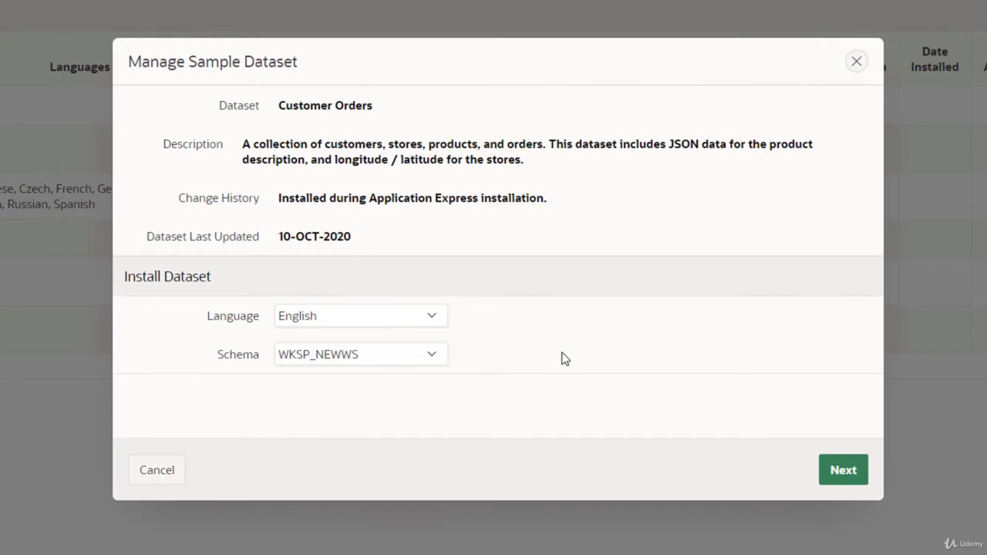
mouse_move(346, 332)
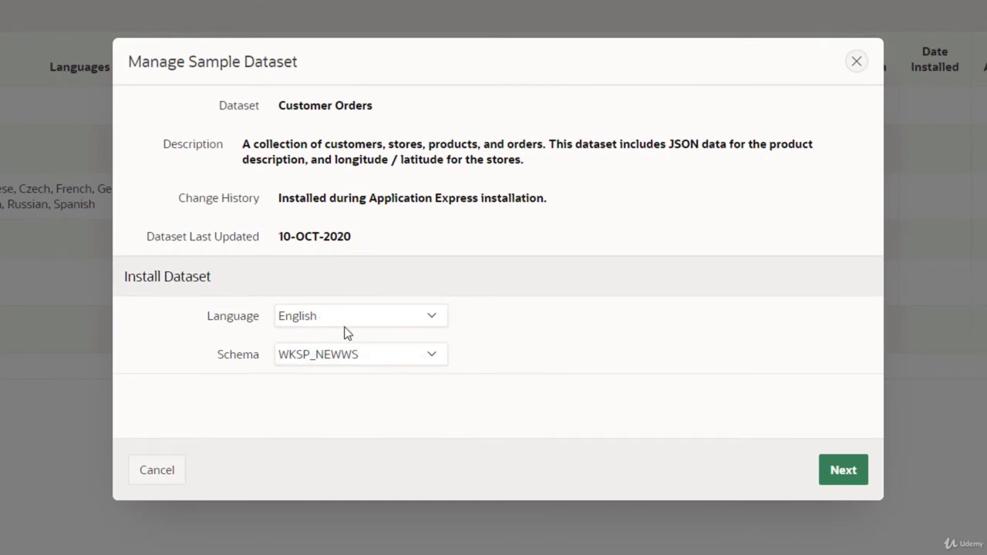
Keep English and schema WKSP_NEWWS and continue to the object list.
click(358, 315)
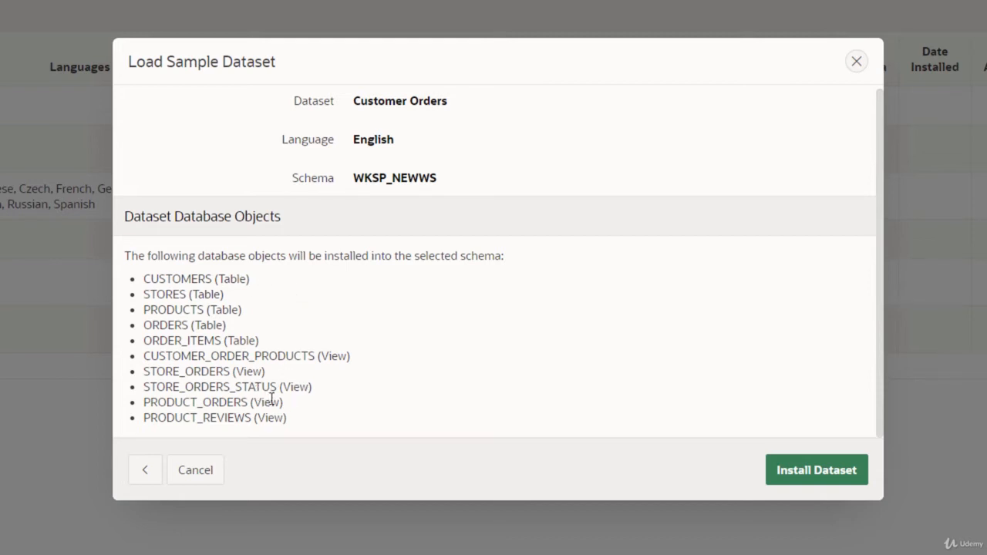
mouse_move(296, 317)
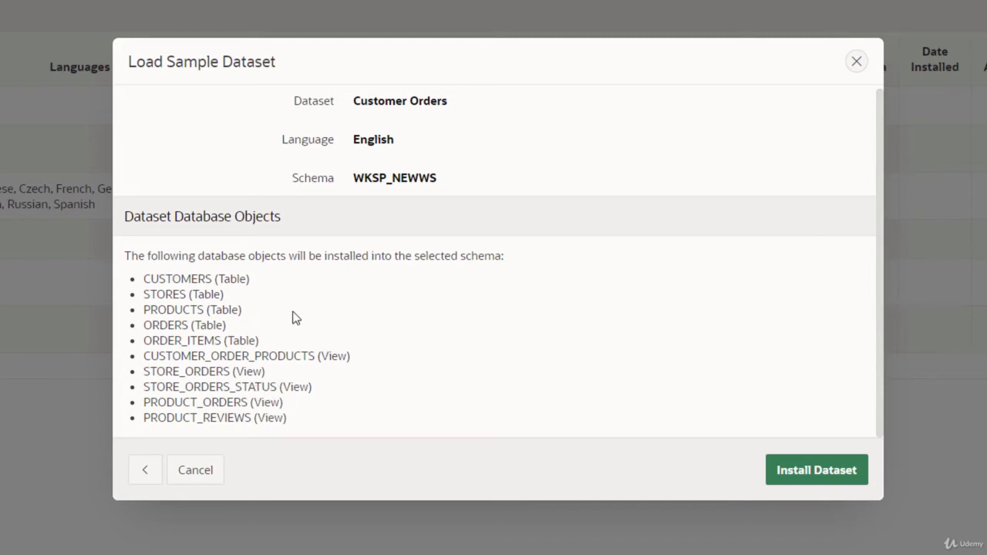
mouse_move(807, 459)
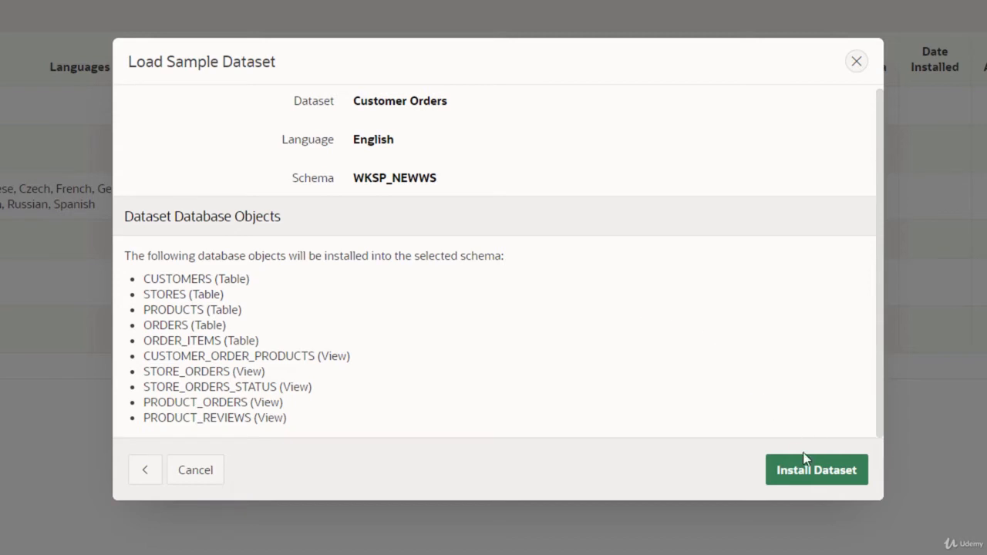
Launch installation of the Customer Orders tables and views into WKSP_NEWWS.
click(816, 469)
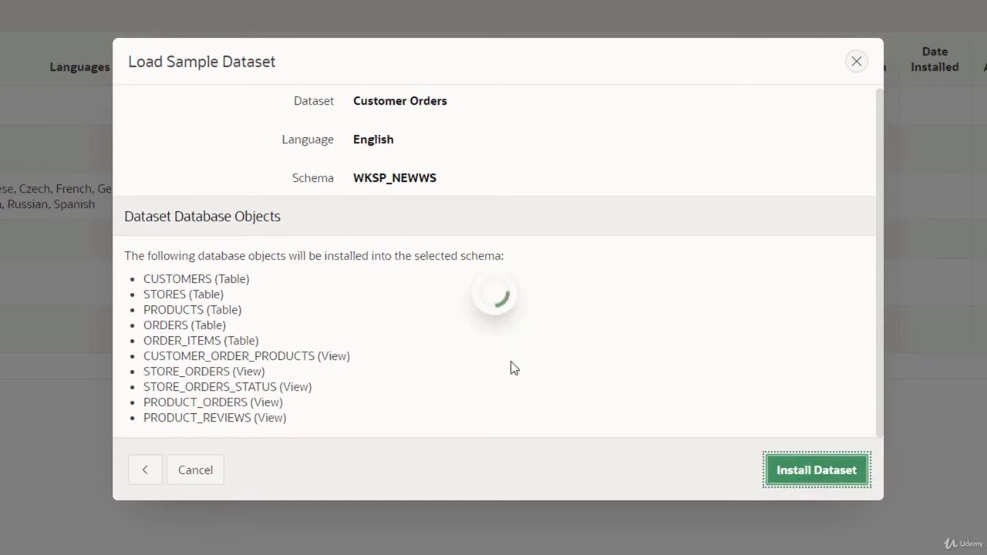
Let the Customer Orders installation finish and dismiss the results dialog.
click(817, 469)
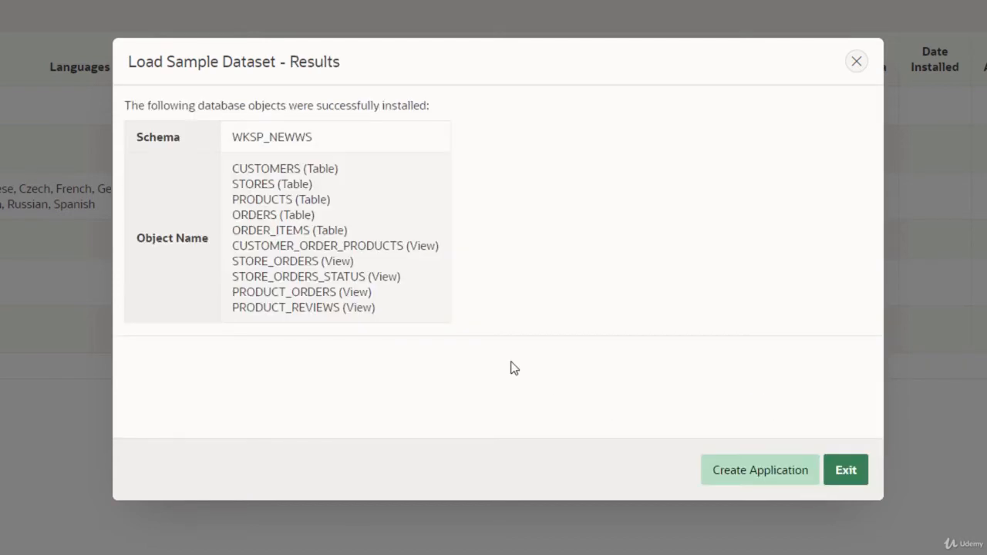
mouse_move(401, 157)
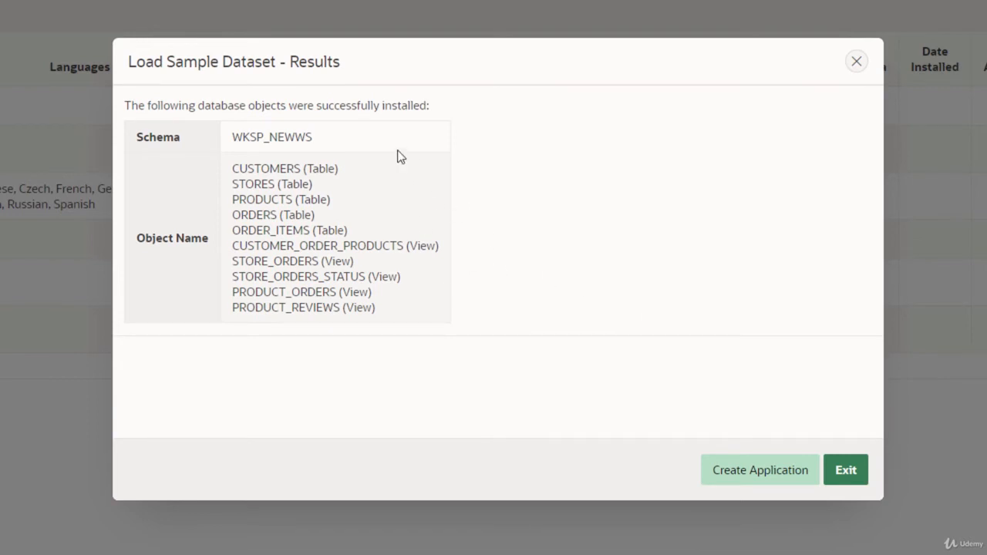
mouse_move(331, 164)
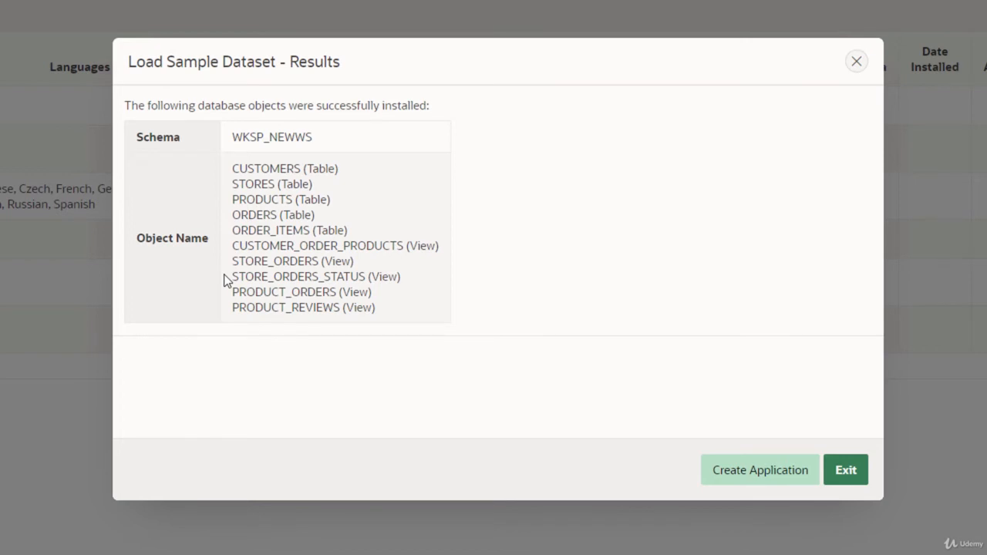
mouse_move(385, 246)
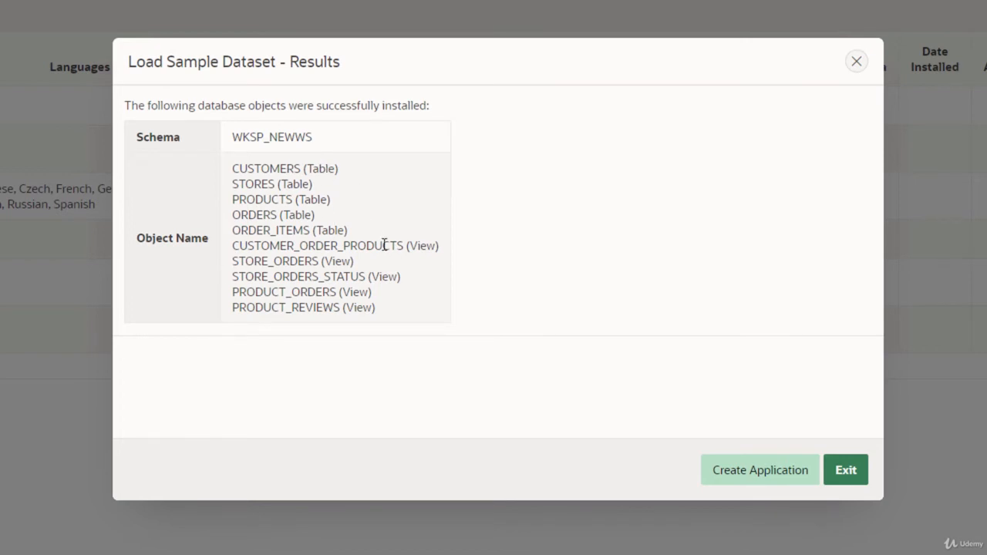
mouse_move(249, 198)
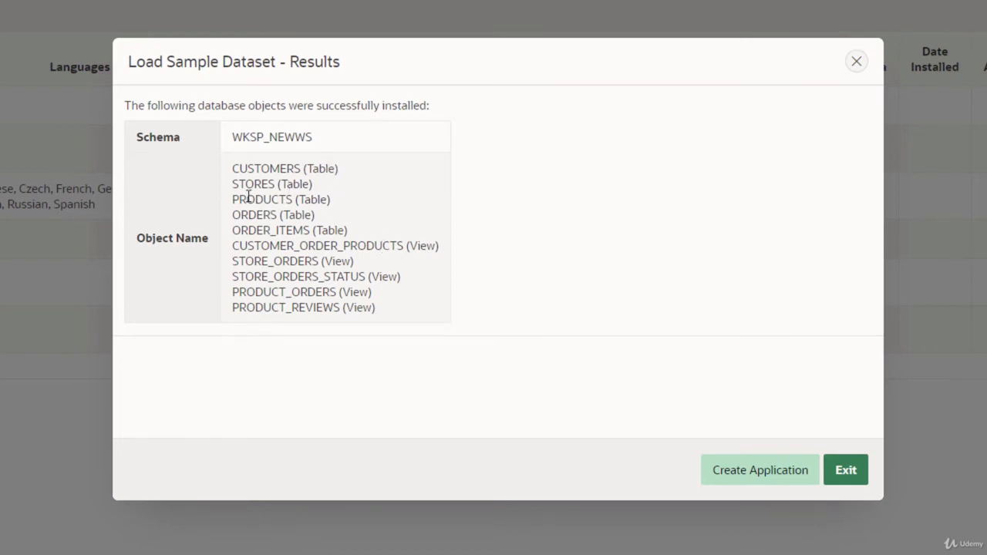
mouse_move(604, 275)
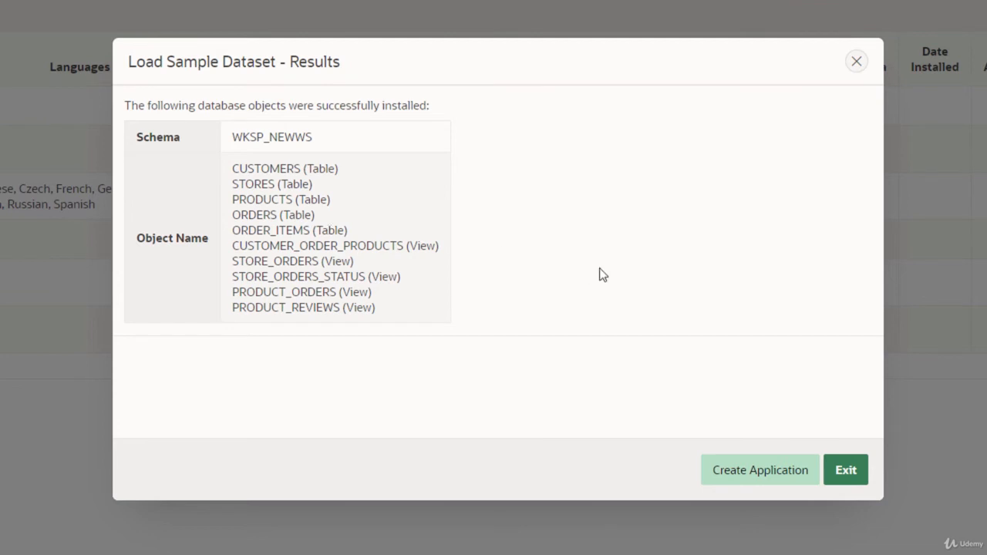
mouse_move(914, 475)
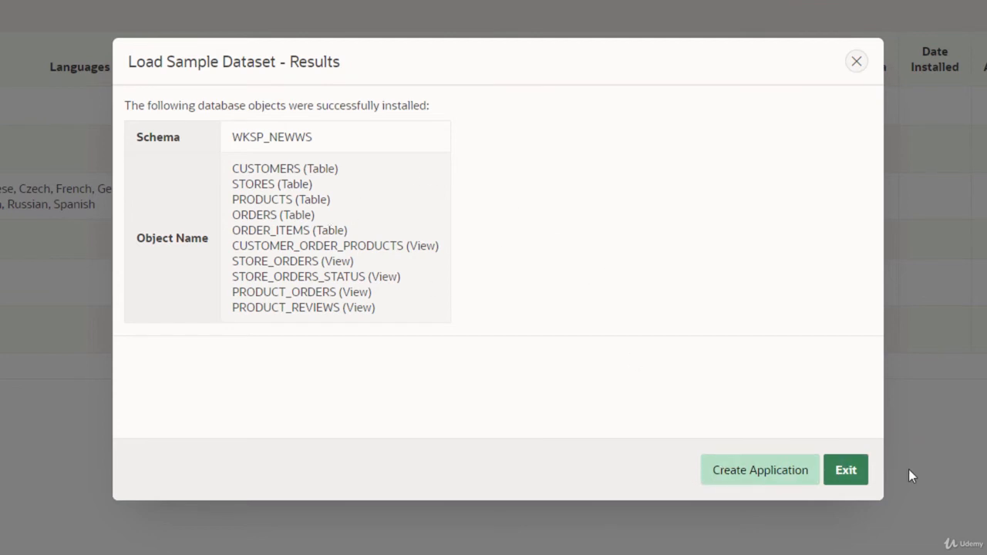
mouse_move(800, 451)
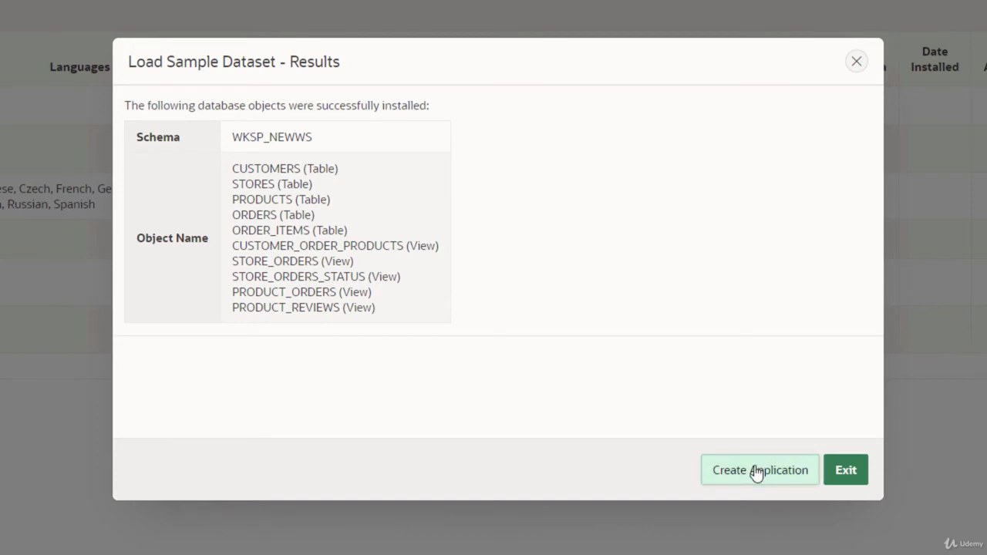
mouse_move(502, 319)
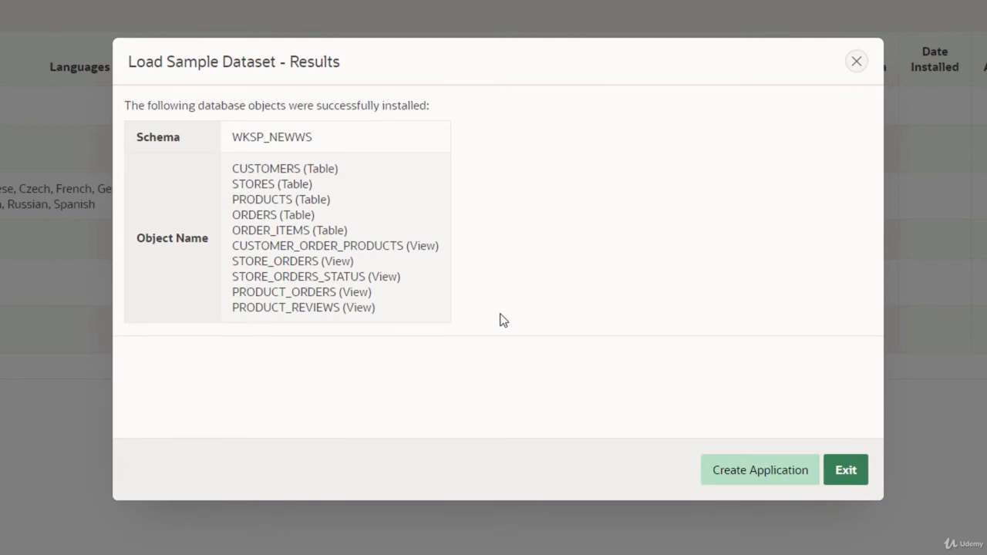
mouse_move(645, 359)
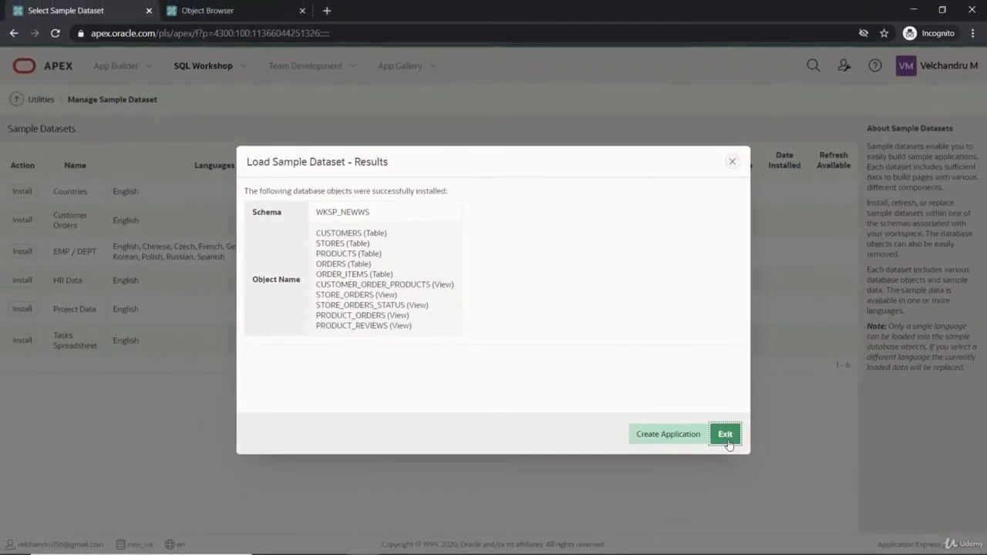
click(725, 434)
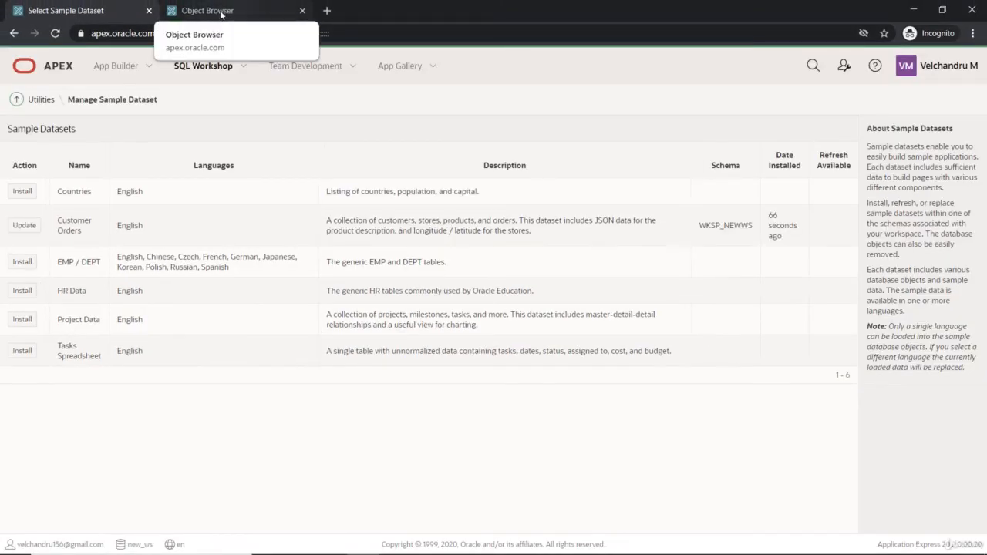
Refresh Object Browser to see the new tables and CUSTOMERS data, then list the five views.
click(207, 9)
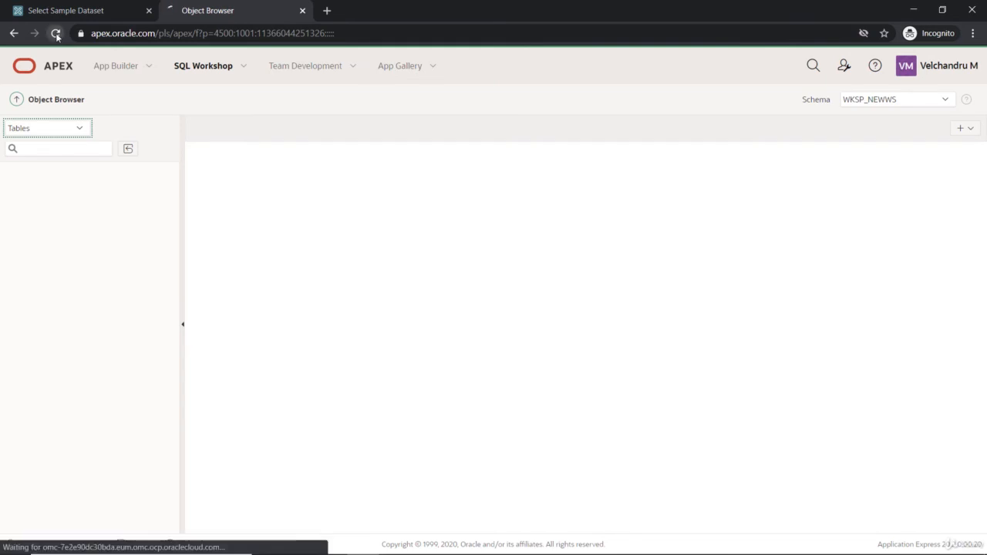
click(56, 34)
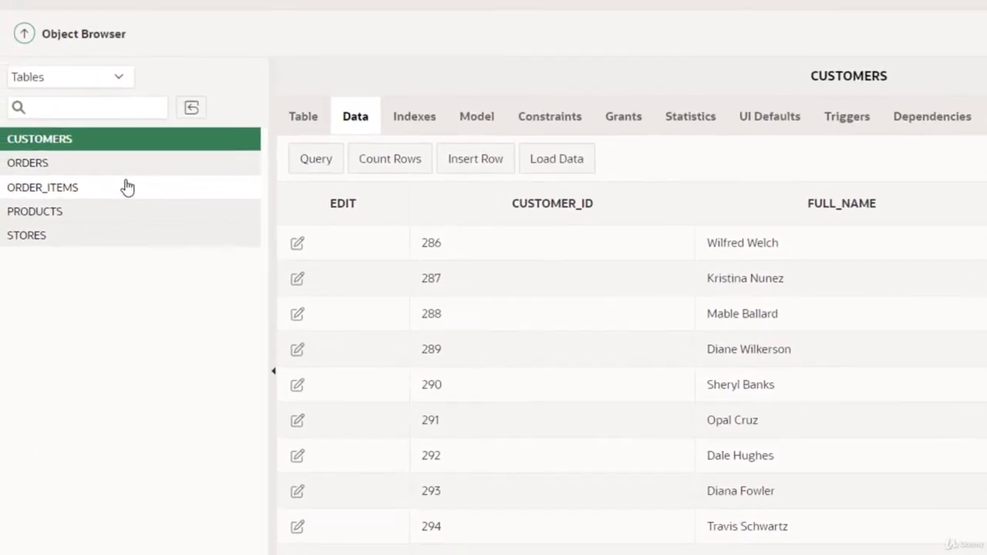
click(69, 77)
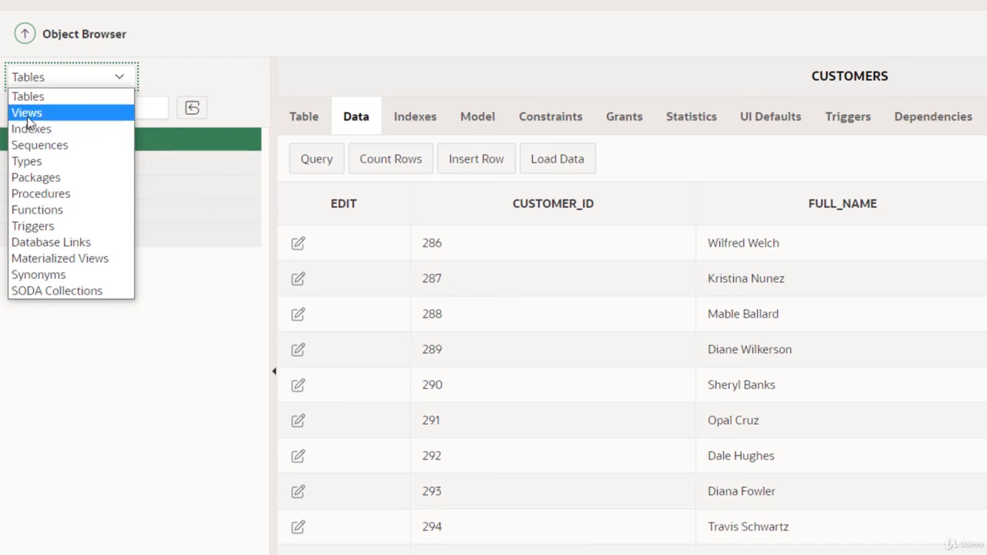
click(27, 111)
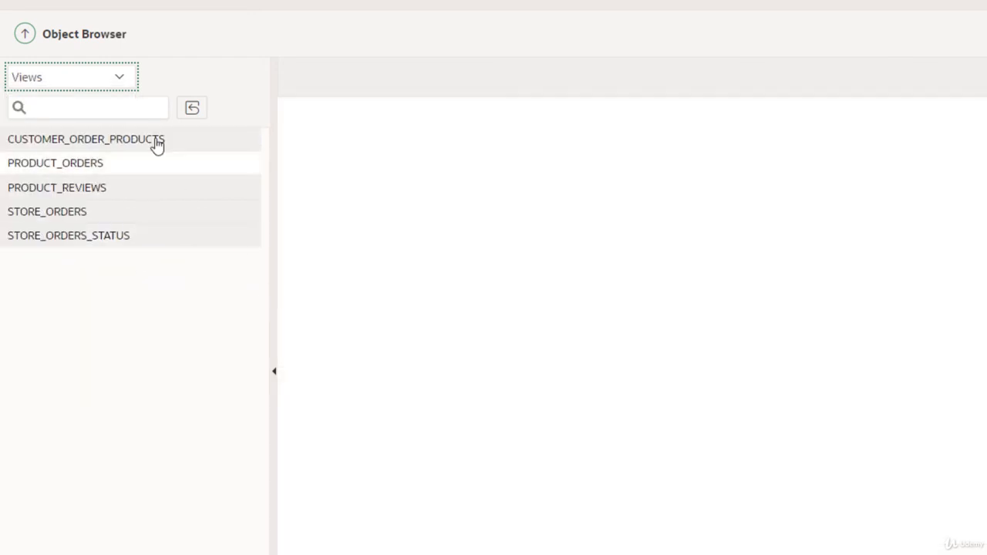